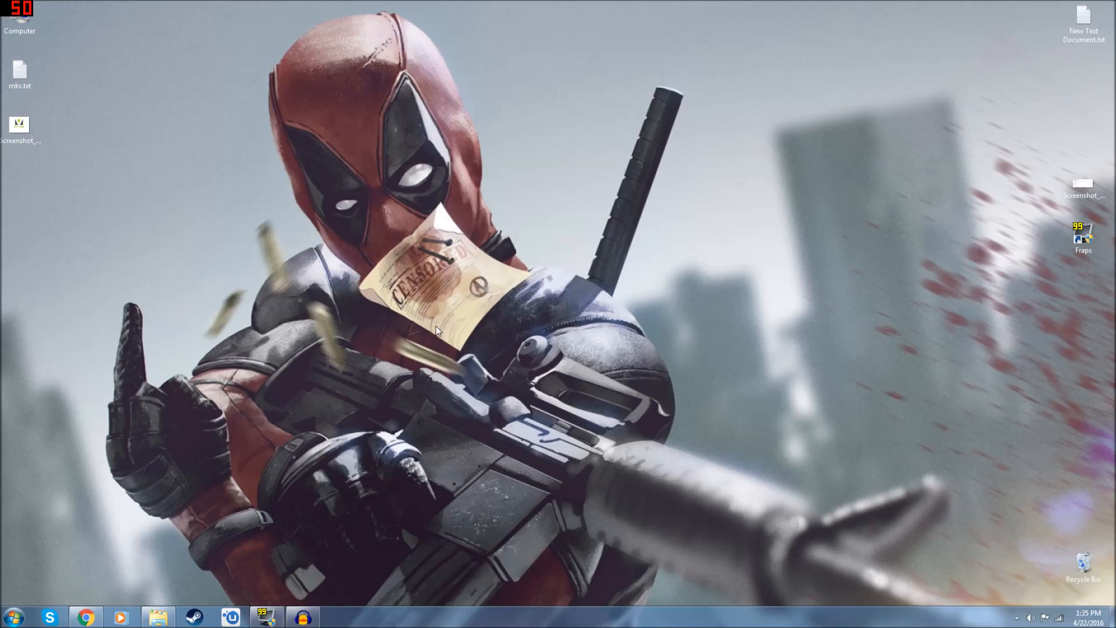
Reach Control Panel's category overview from the Start menu.
click(20, 612)
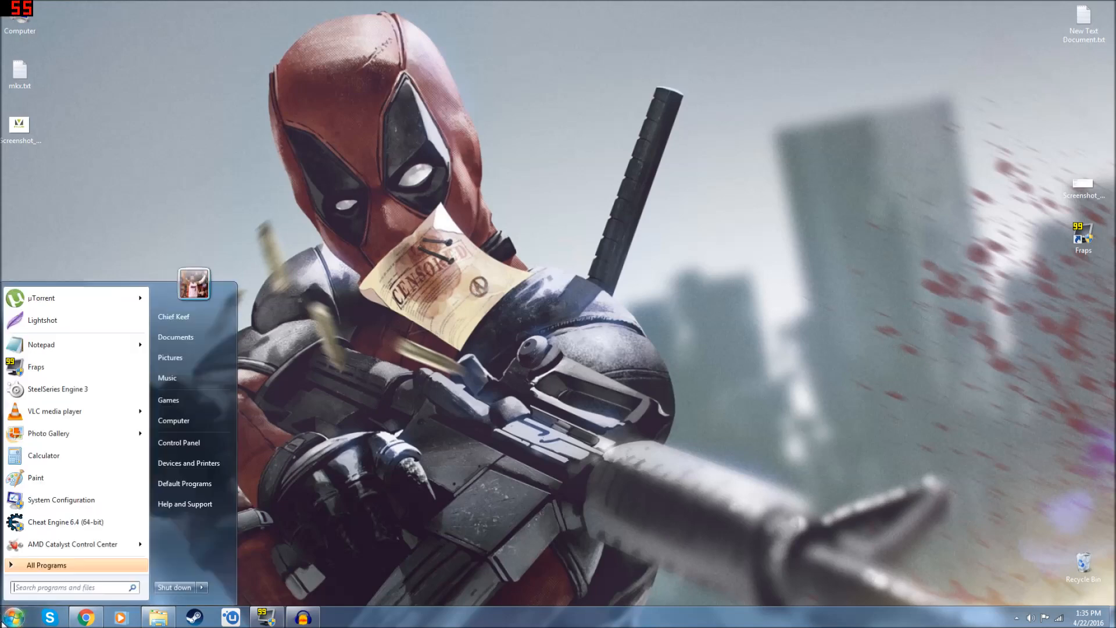
click(180, 442)
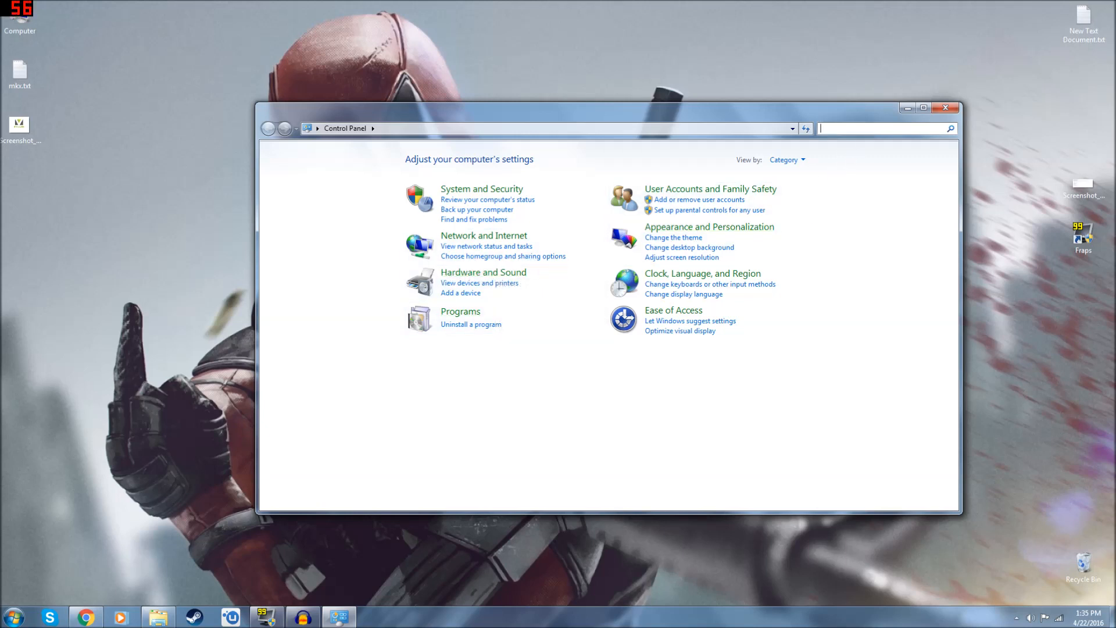
Search Control Panel for 'device' and launch Device Manager from the results.
text(device)
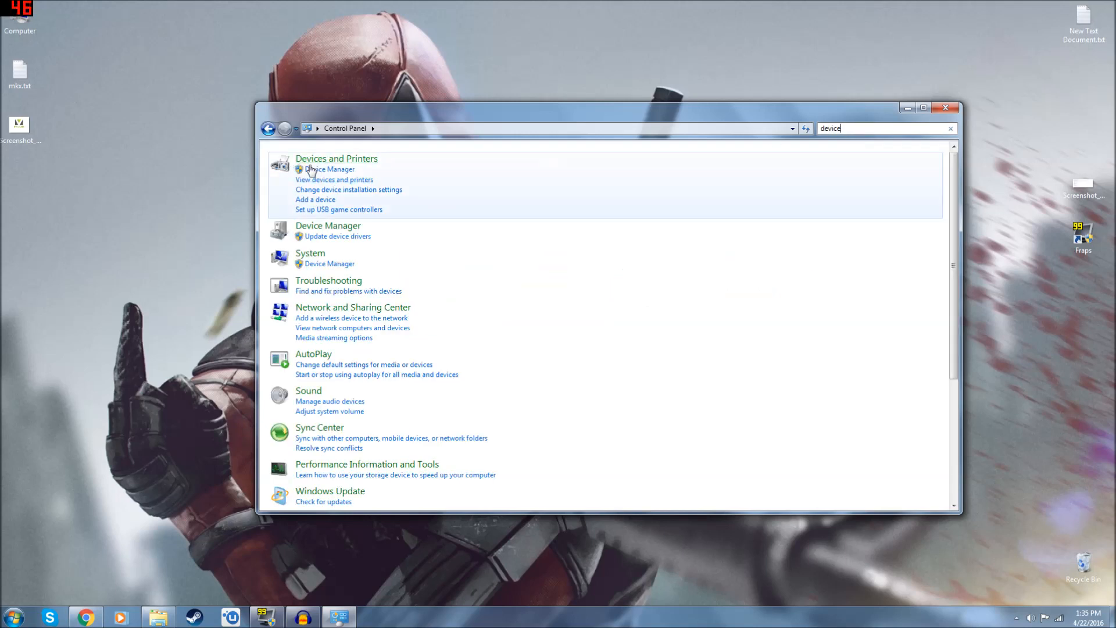
click(330, 170)
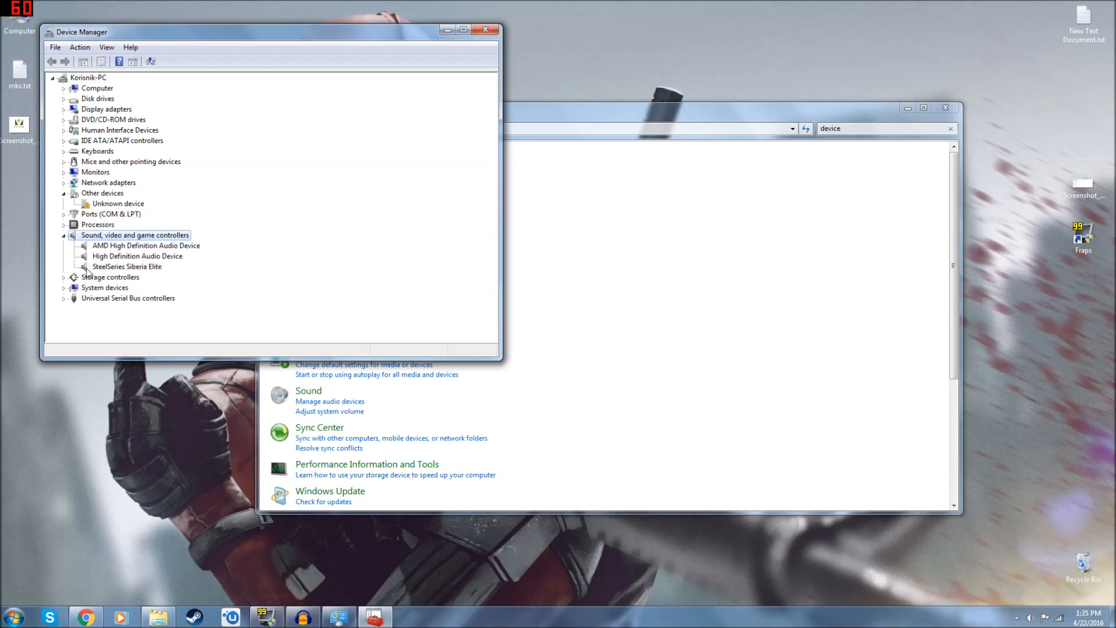
double_click(128, 266)
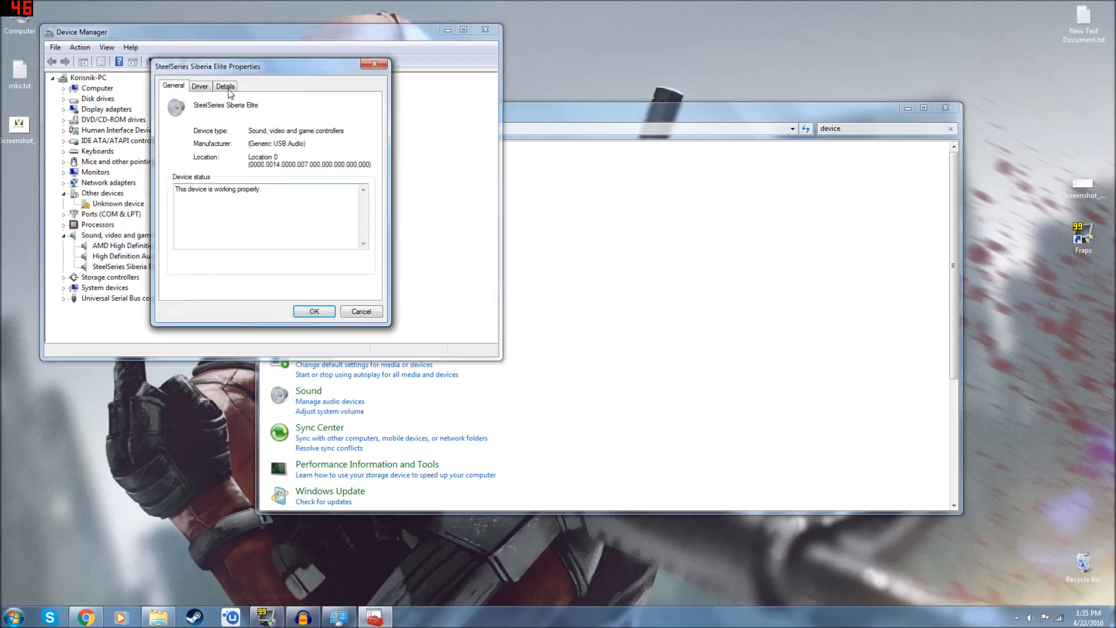
click(200, 86)
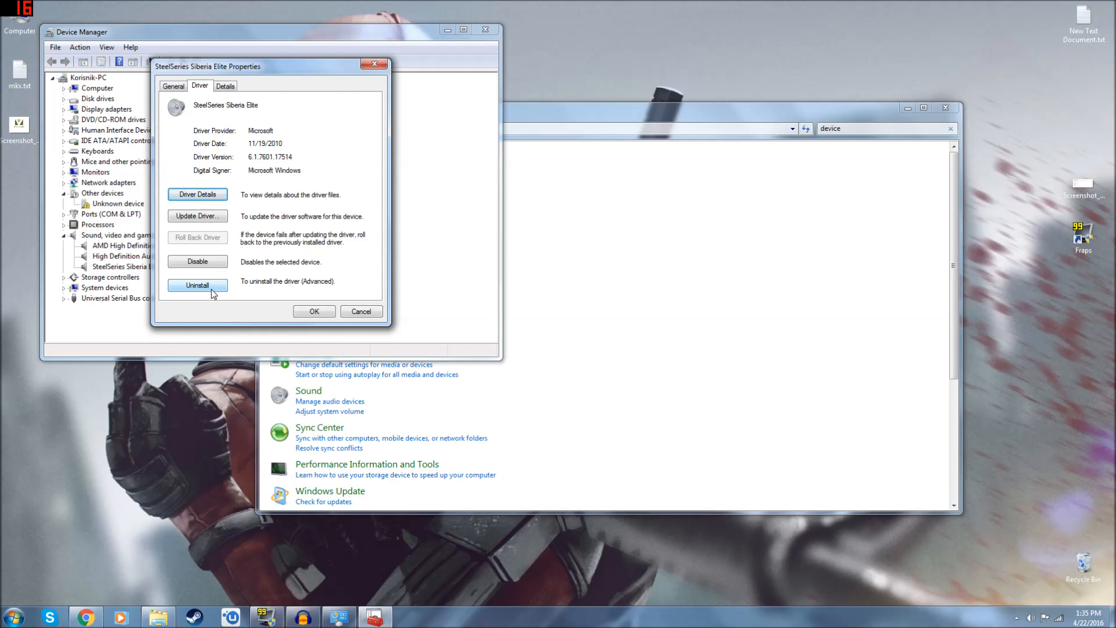
mouse_move(302, 324)
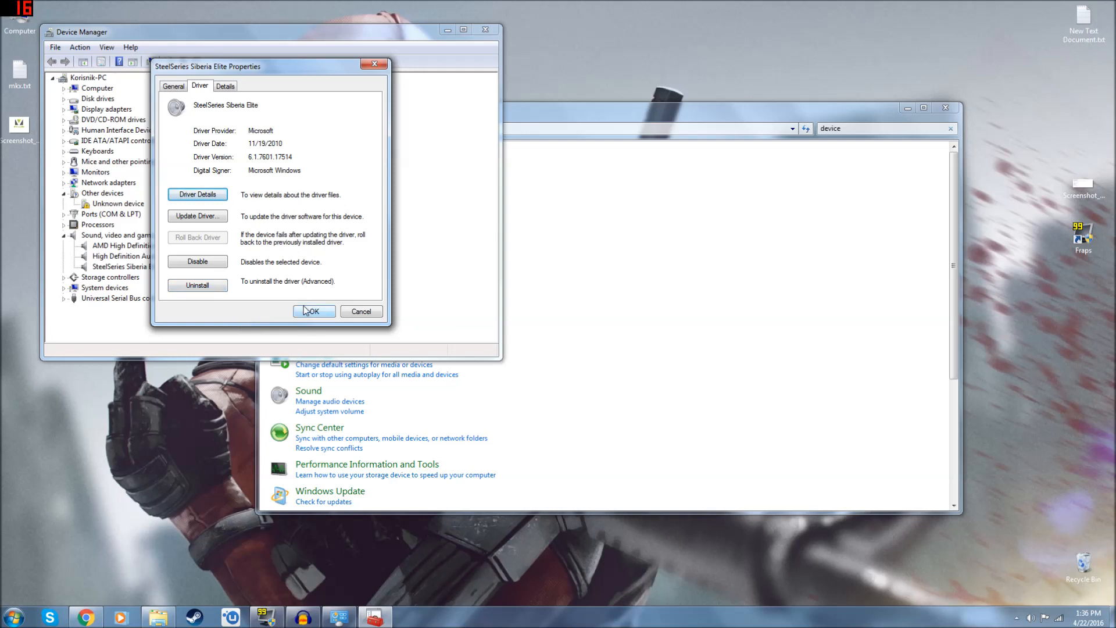
click(314, 312)
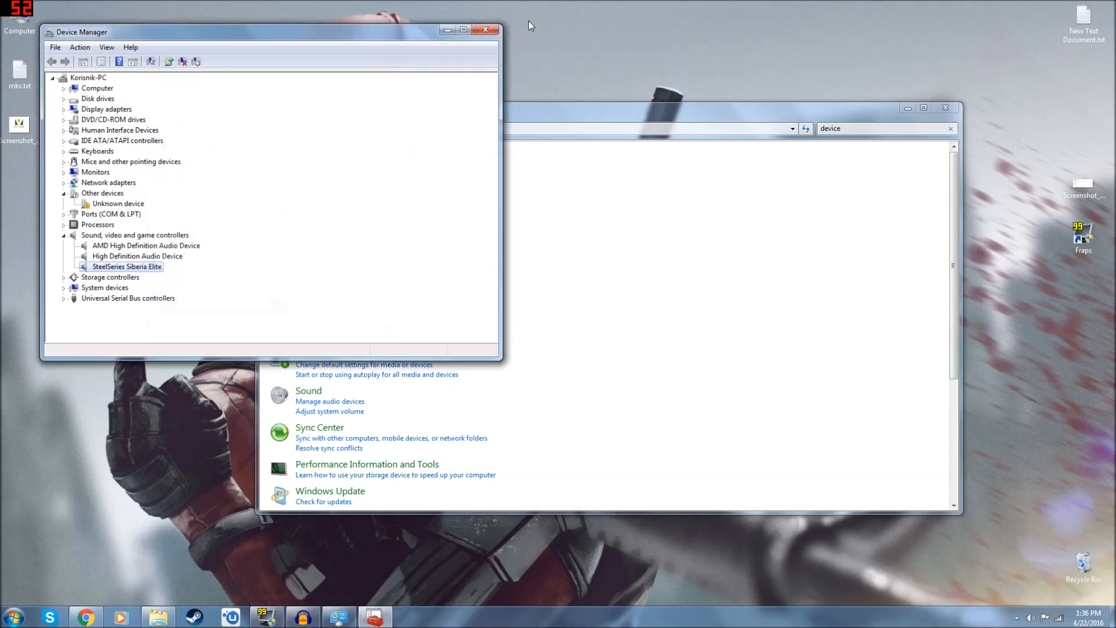